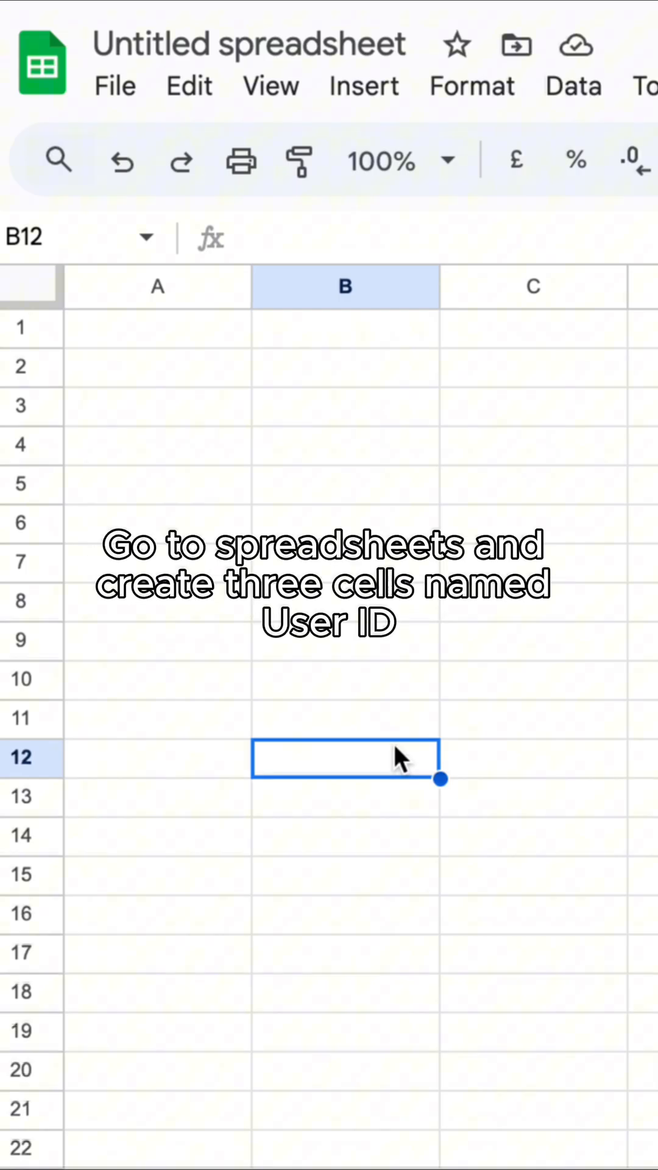
# - Enter the headings User ID, Email and Phone across row 1, starting at A1
pyautogui.click(157, 328)
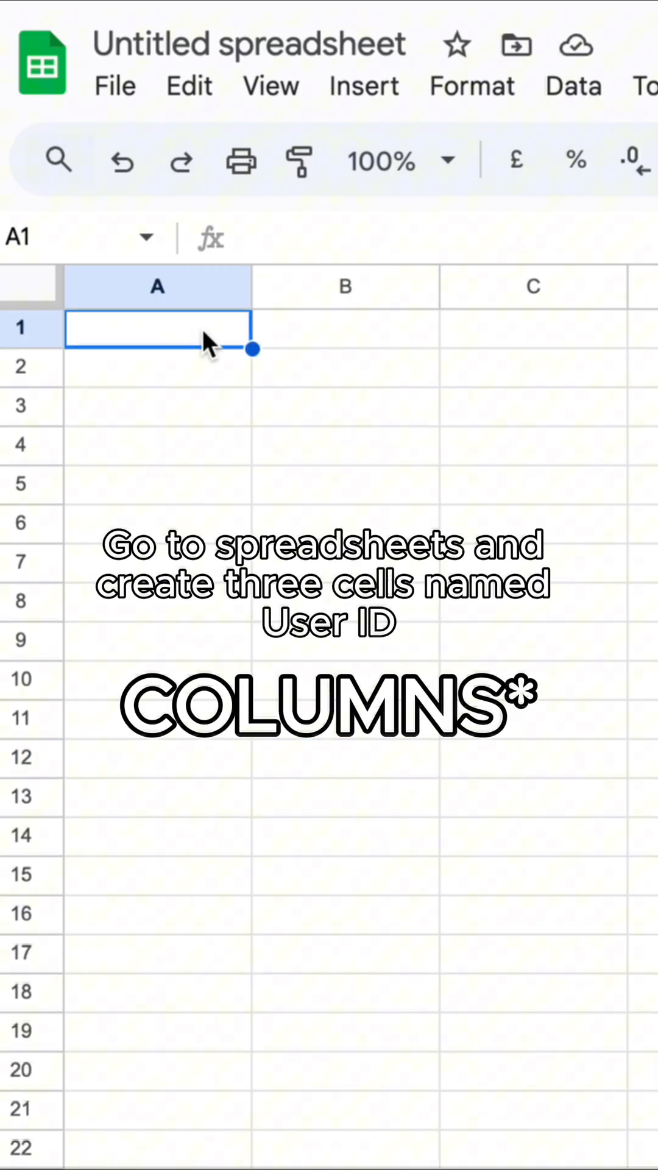
pyautogui.write('User ID')
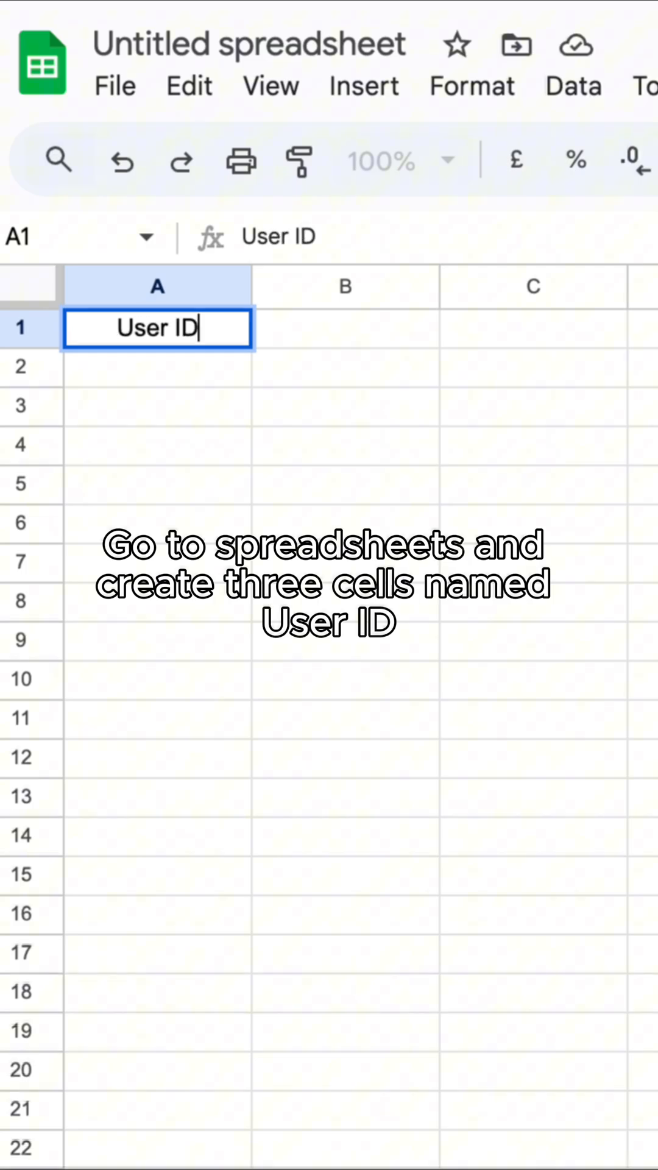
pyautogui.write('Email')
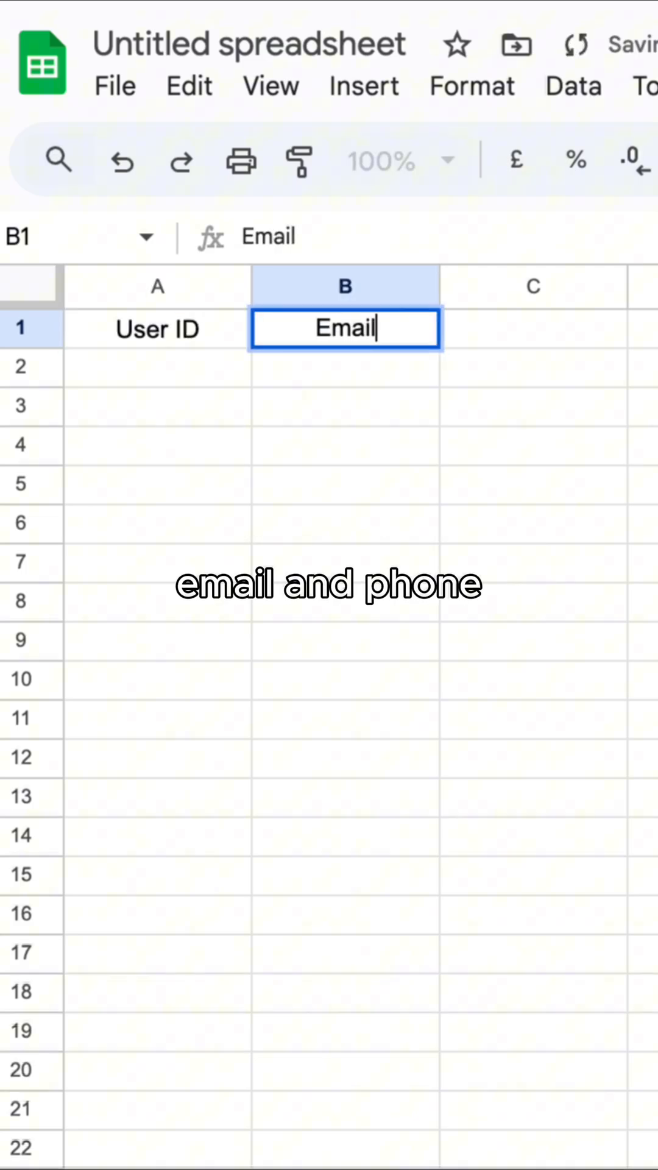
pyautogui.write('Phone')
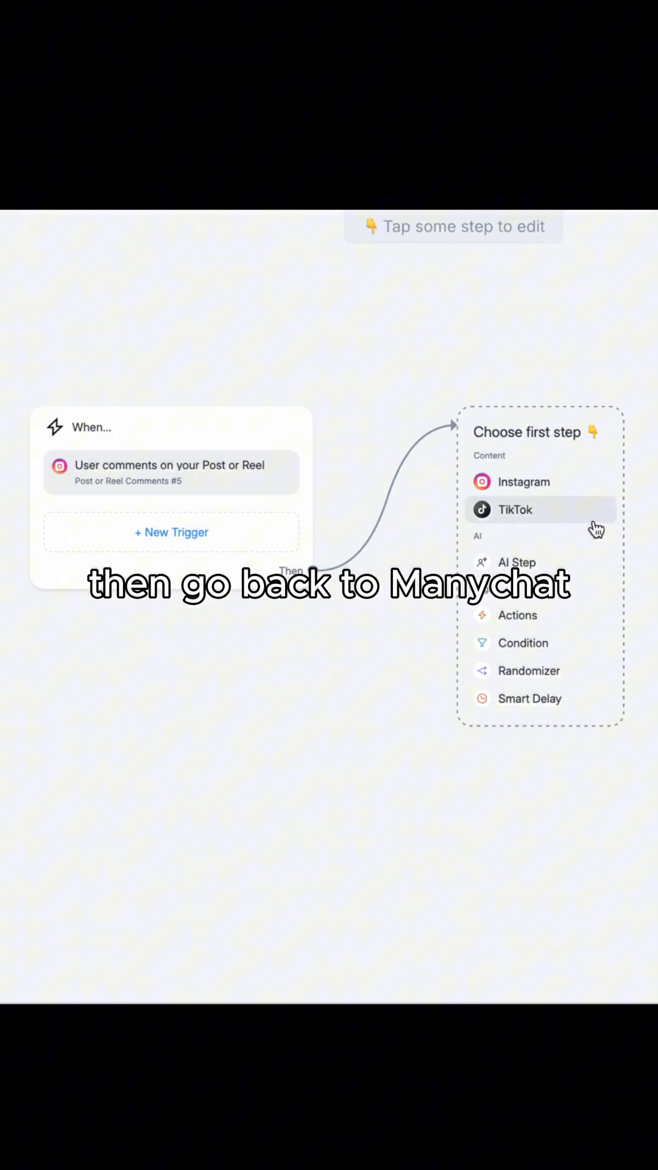
# - Add an Instagram message sent within the 24-hour window with a Data Collection question expecting an email reply
pyautogui.click(525, 481)
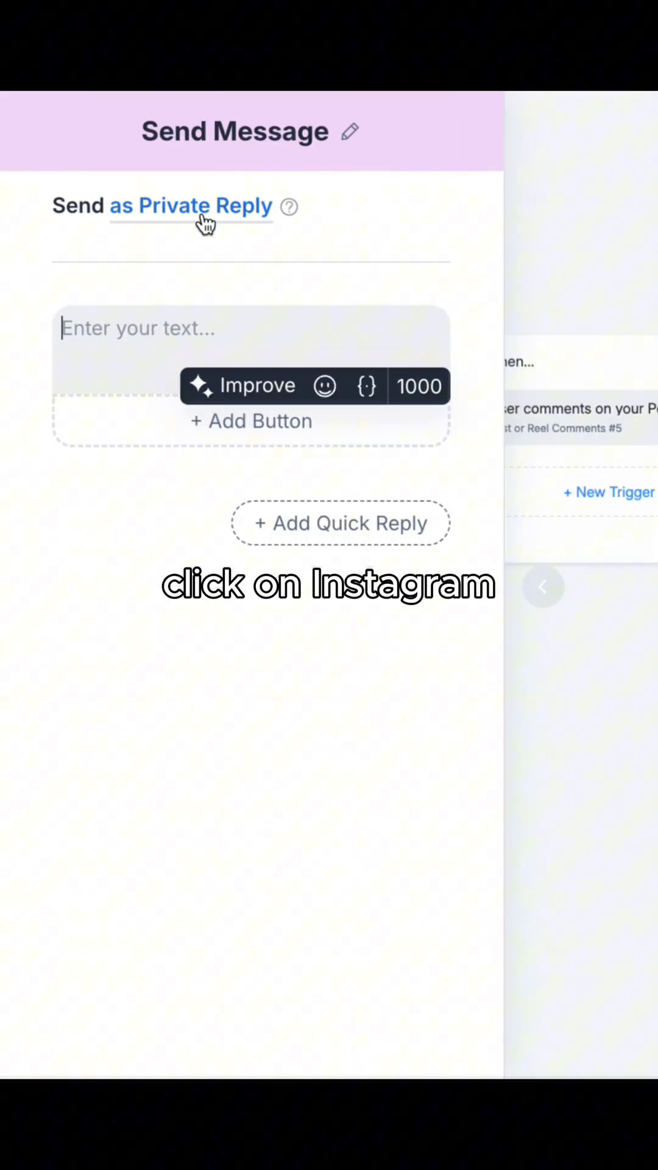
pyautogui.click(191, 205)
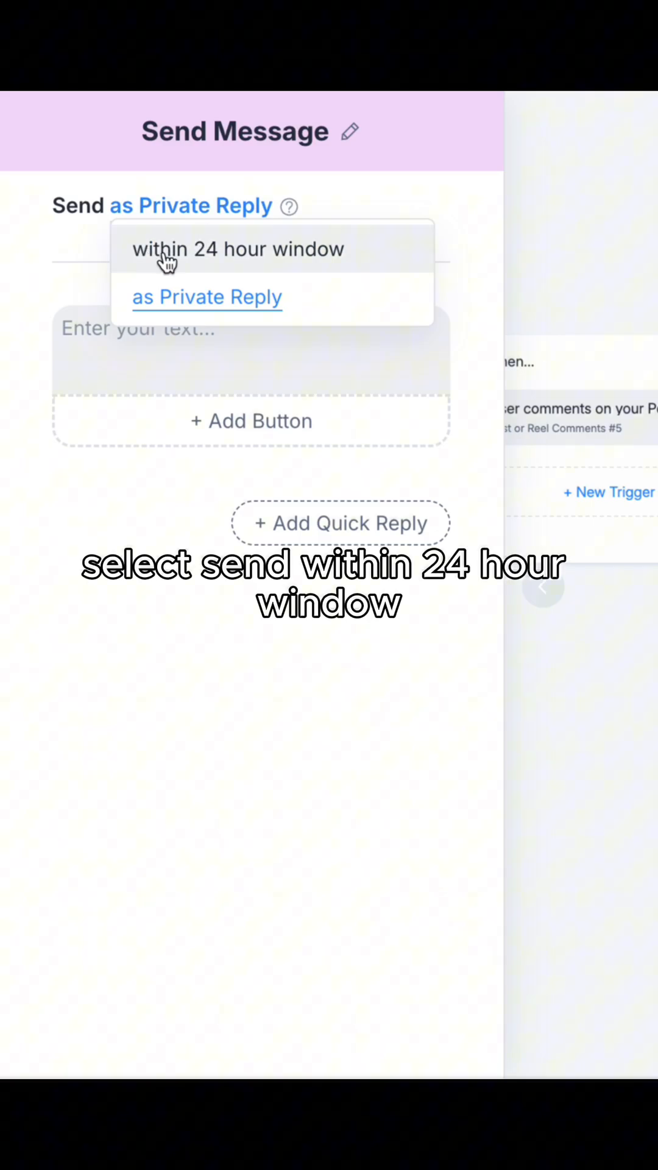
pyautogui.click(239, 249)
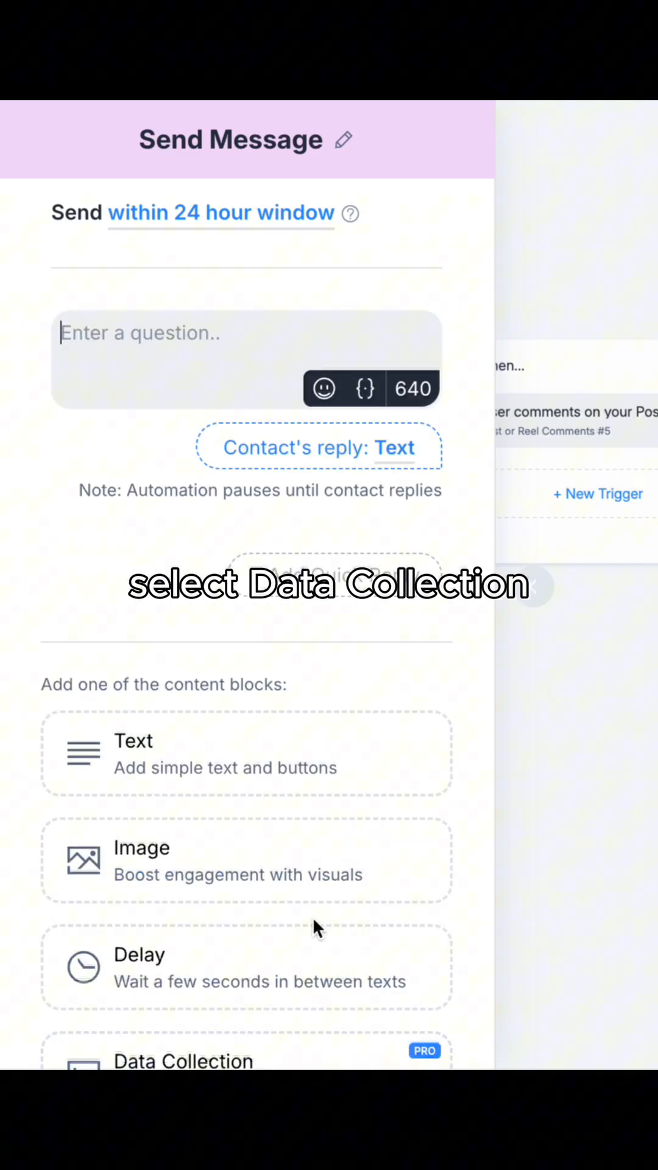
pyautogui.click(246, 333)
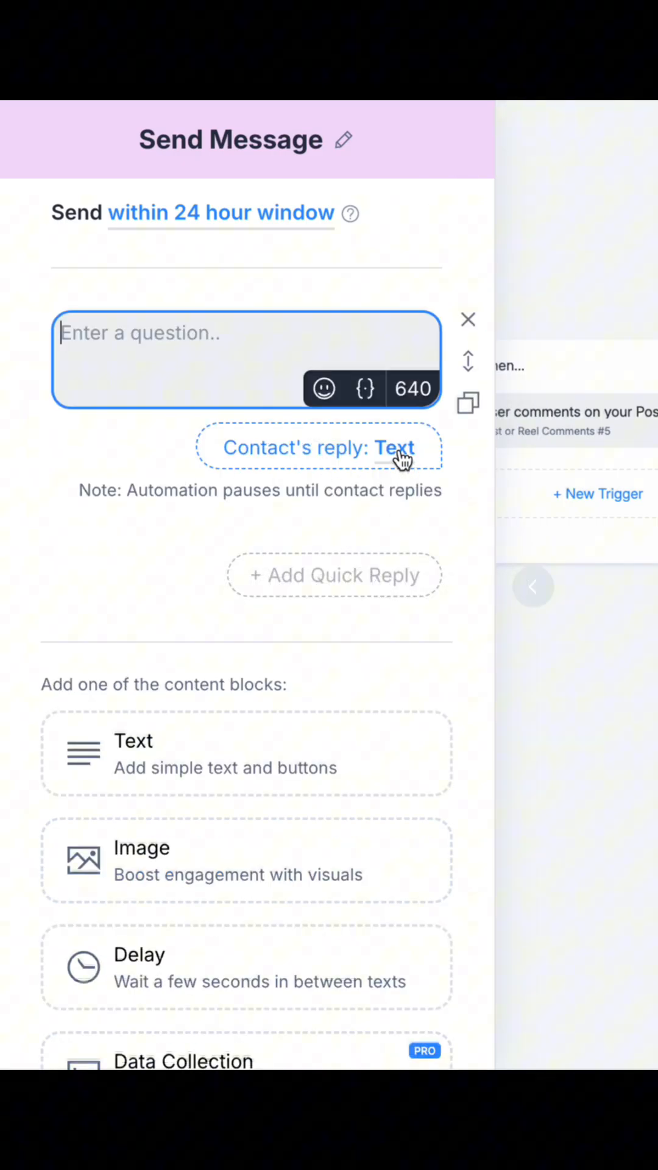
pyautogui.click(342, 229)
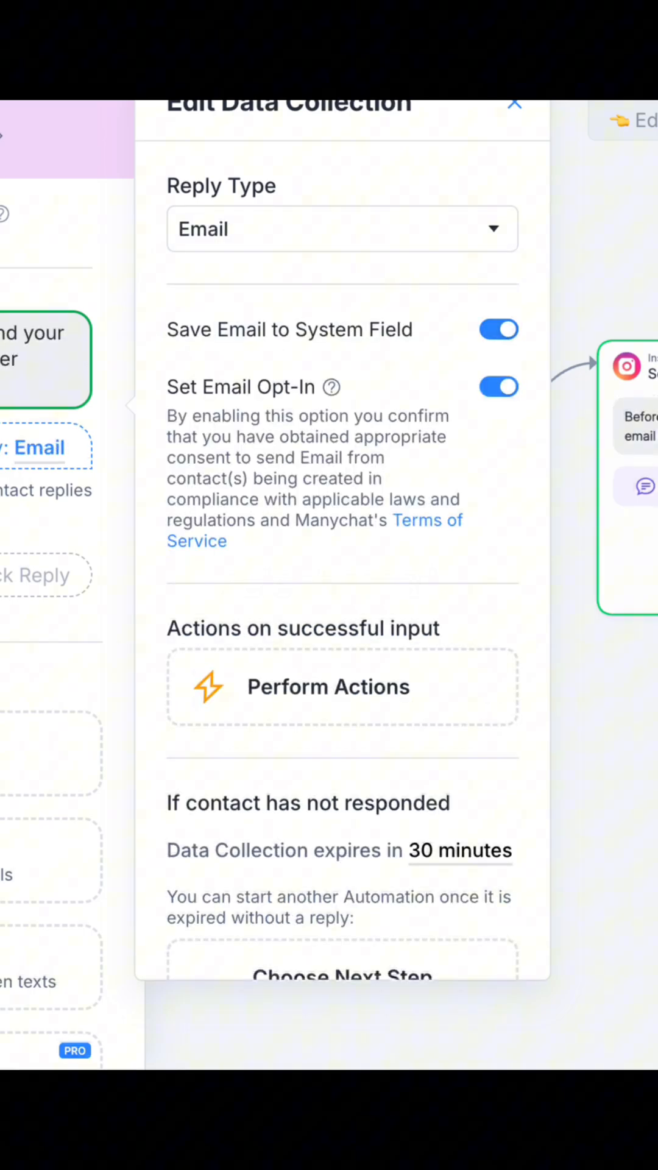
# - Add an Actions step on the email reply and choose a Google Sheets Insert Row action
pyautogui.click(513, 104)
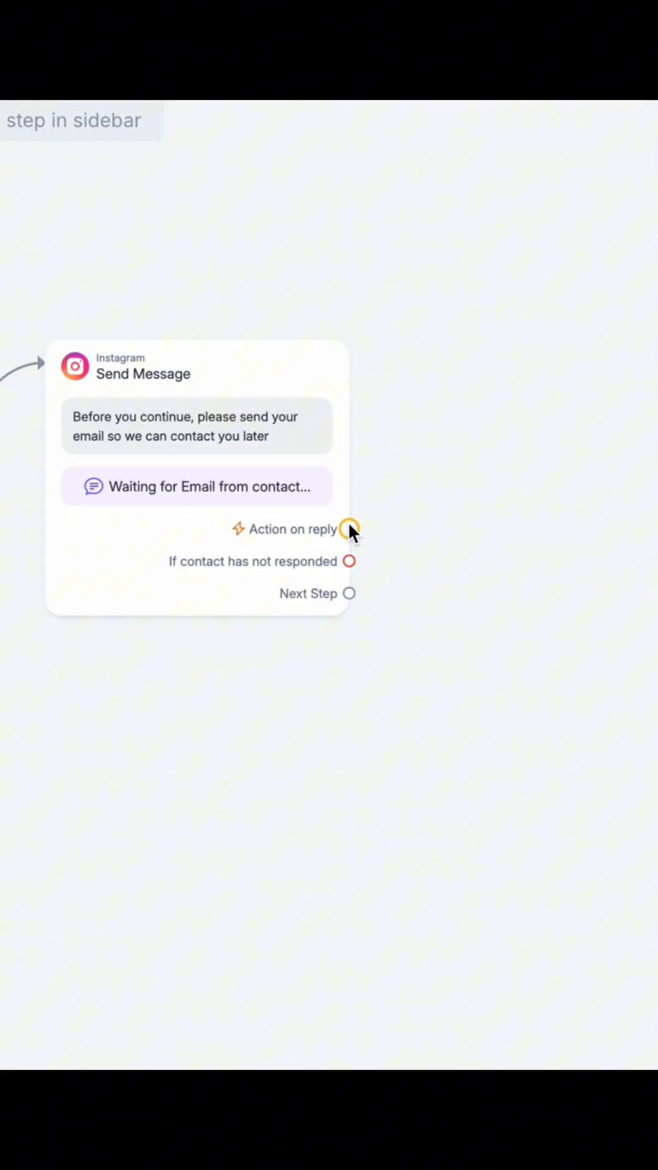
pyautogui.click(351, 529)
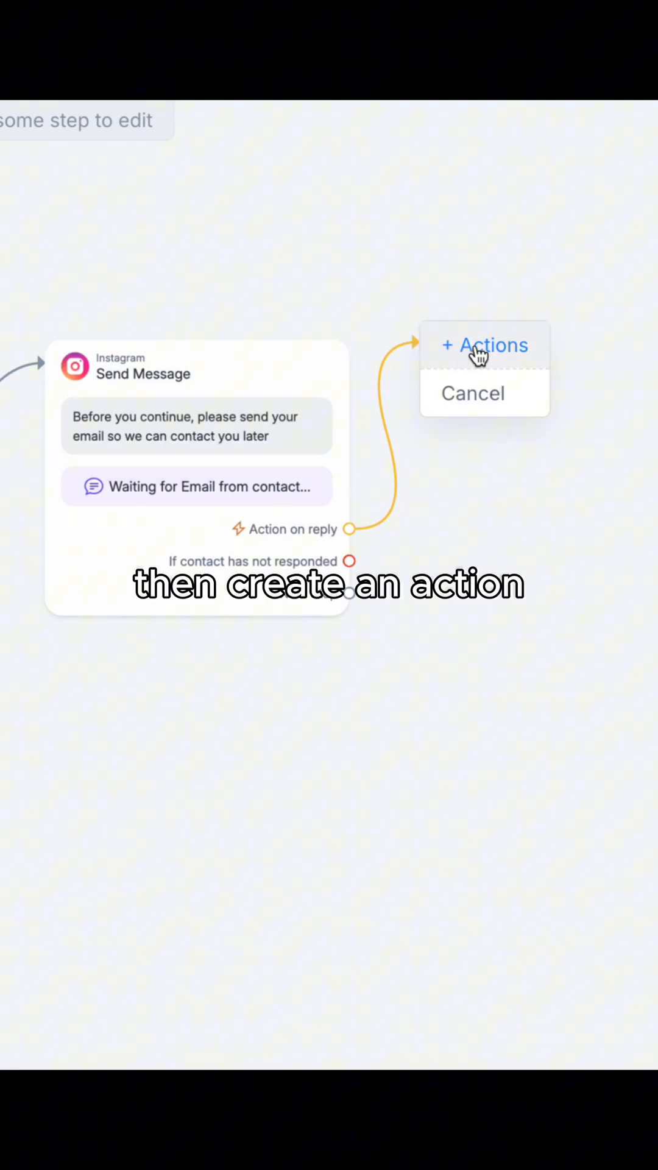
pyautogui.click(485, 345)
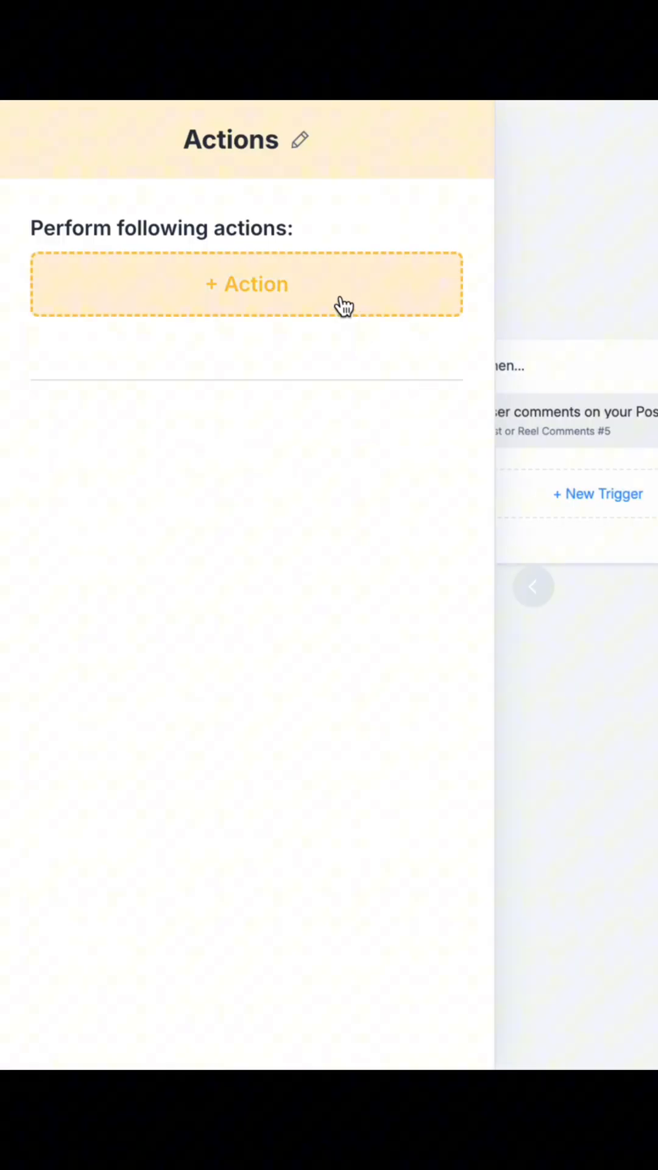
pyautogui.click(245, 283)
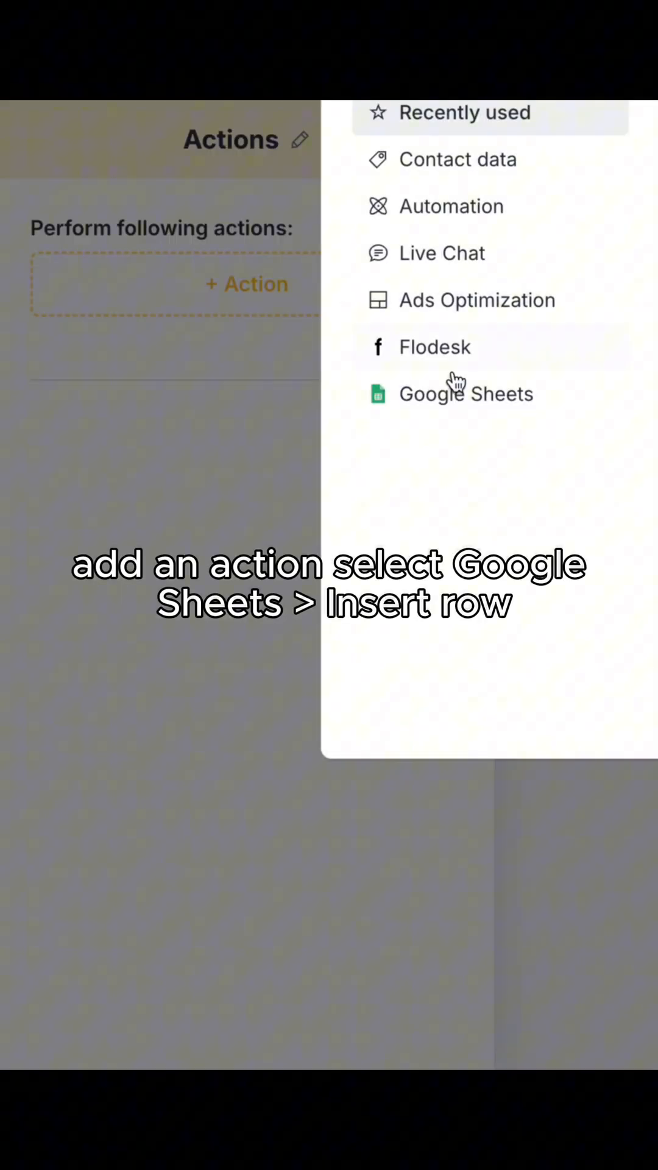
pyautogui.click(465, 393)
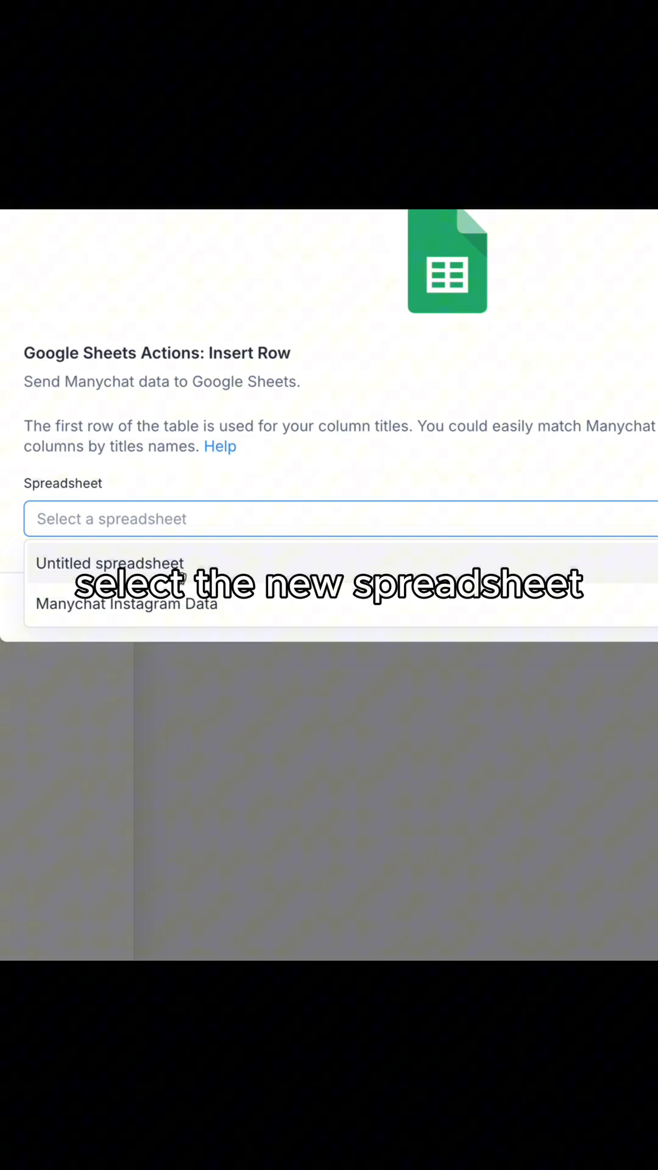
# - Target Sheet1 of the Untitled spreadsheet and map contact fields, including Phone, to the columns
pyautogui.click(108, 563)
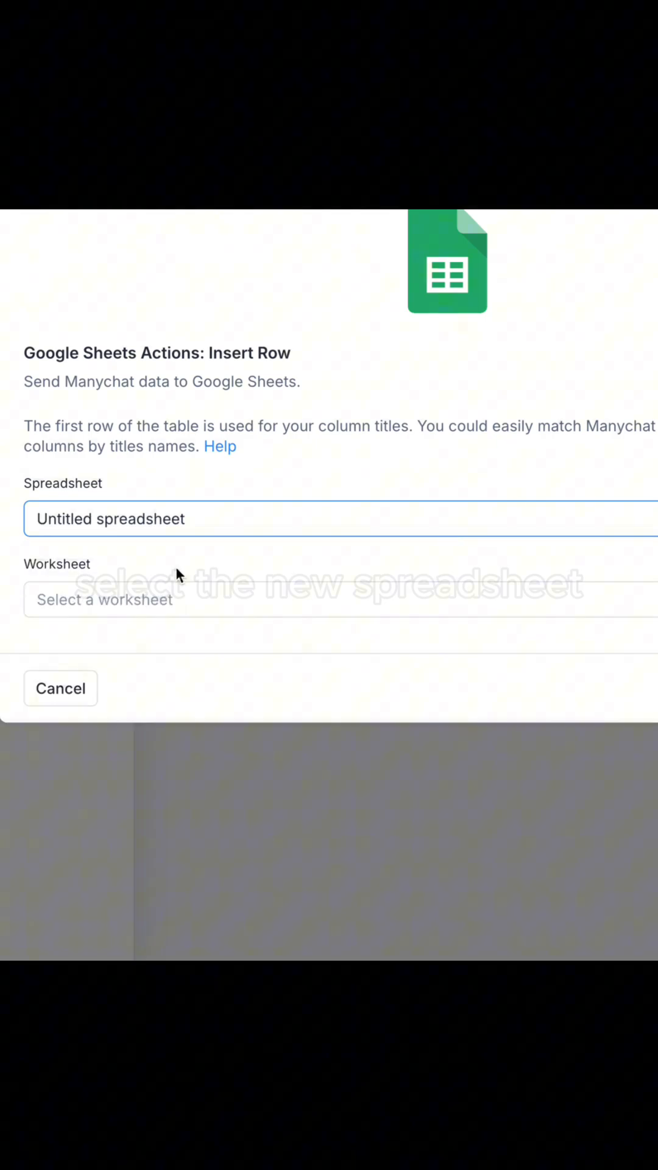
pyautogui.click(328, 599)
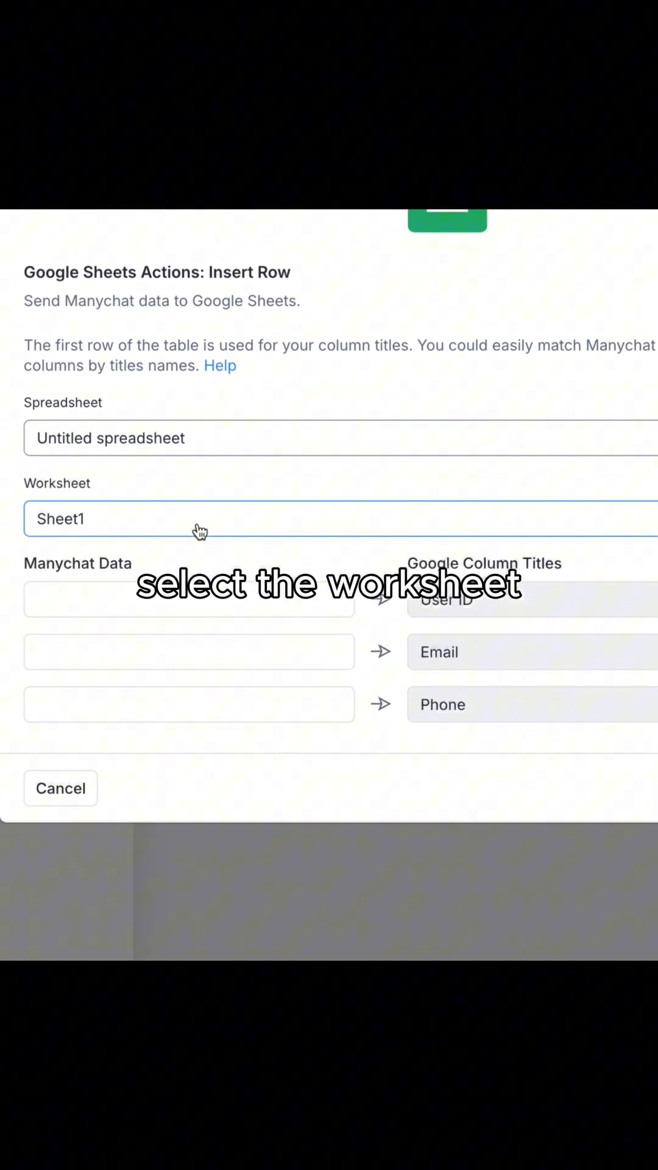
pyautogui.click(189, 599)
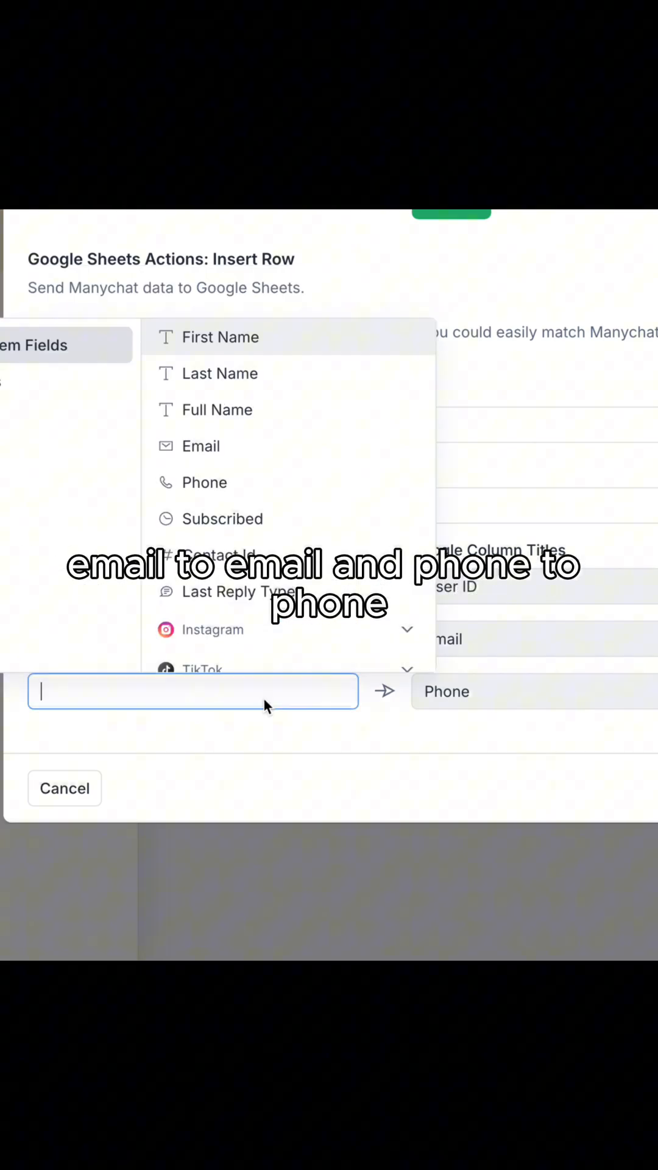
pyautogui.click(204, 482)
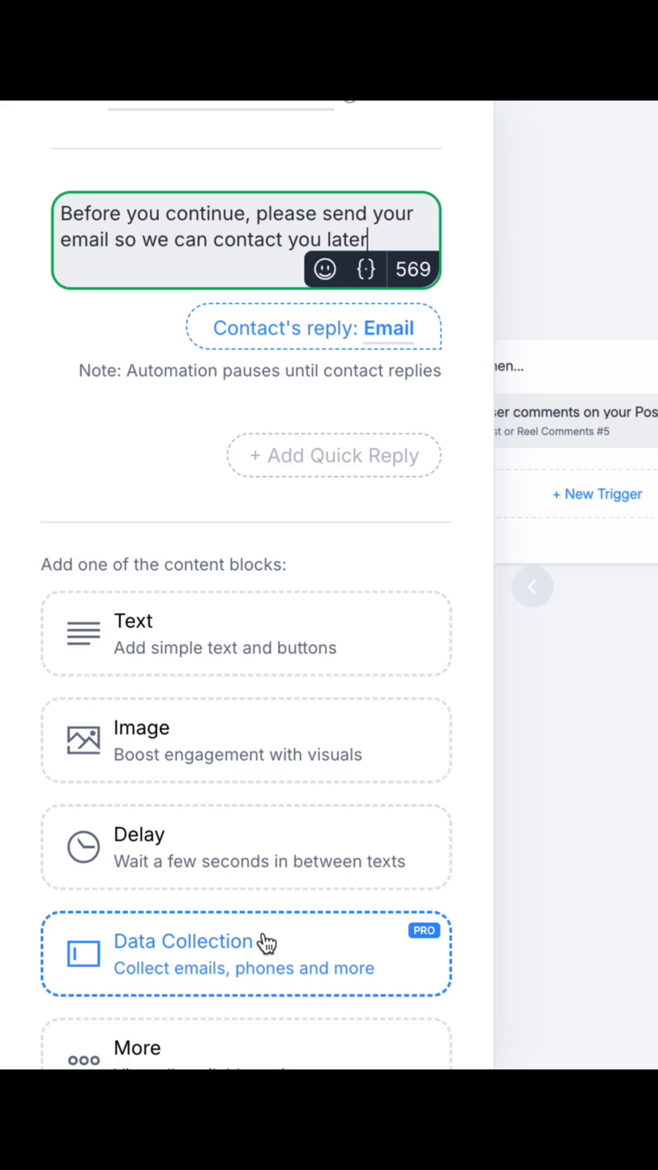
# - Add a second Data Collection question for a phone number with country code, Reply Type Phone
pyautogui.click(182, 942)
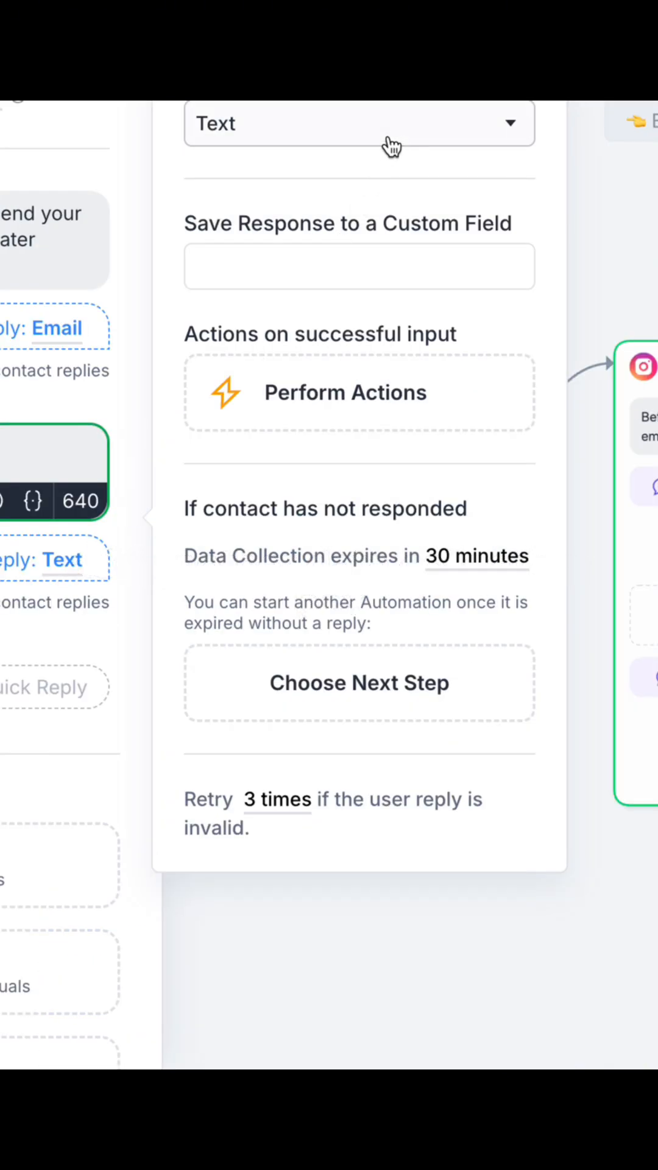
pyautogui.click(359, 124)
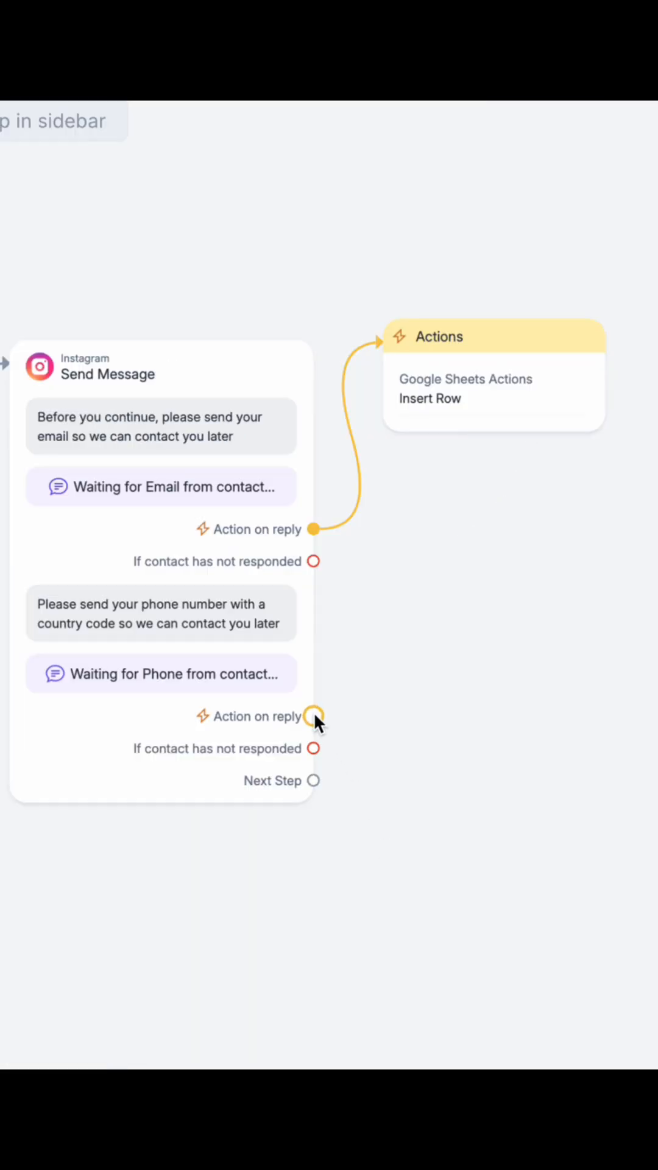
# - Add an Update Row Google Sheets action on the phone reply, targeting the Untitled spreadsheet
pyautogui.click(313, 716)
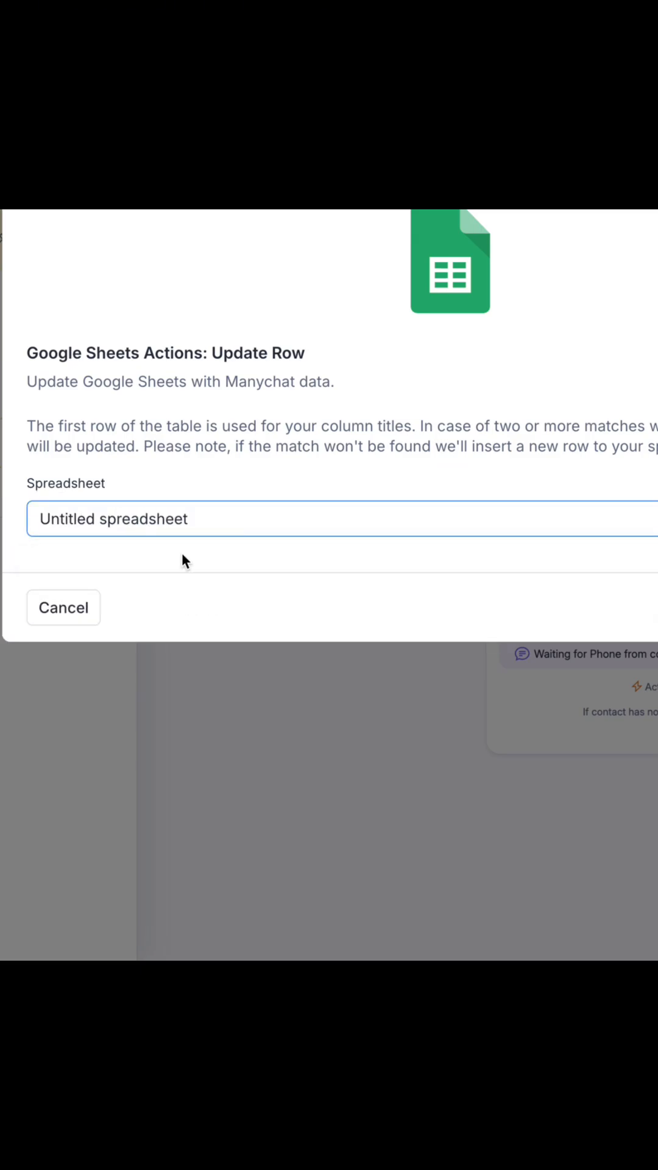
# - Set Sheet1 with User ID lookup column and Contact Id value, then preview on Instagram
pyautogui.click(335, 518)
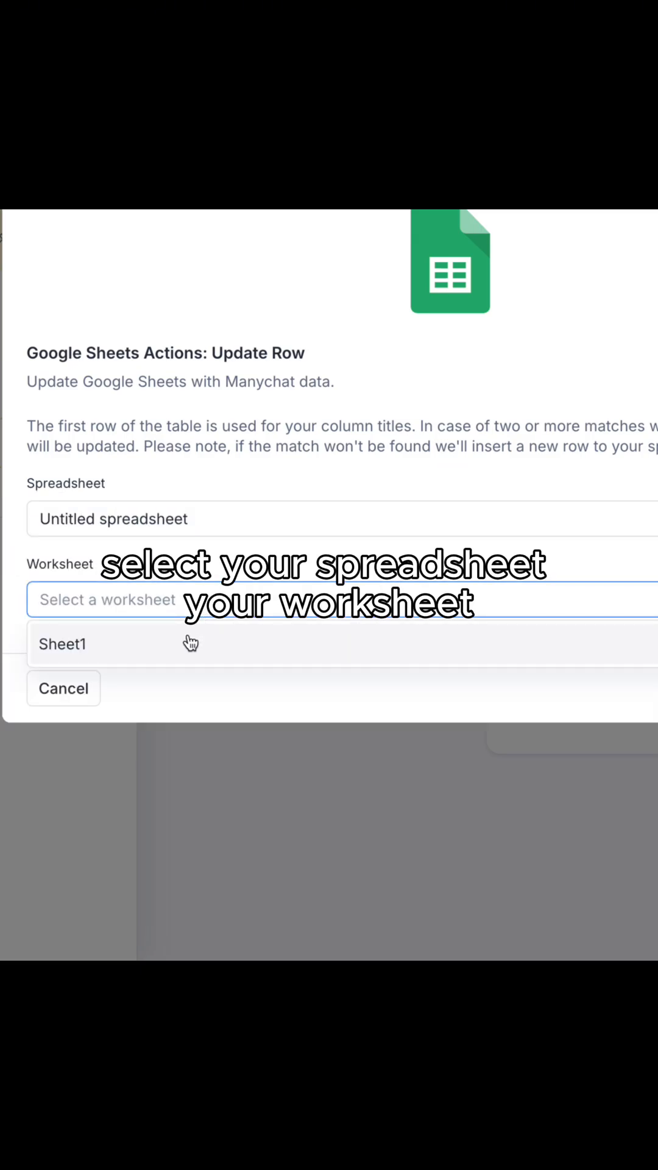
pyautogui.click(62, 643)
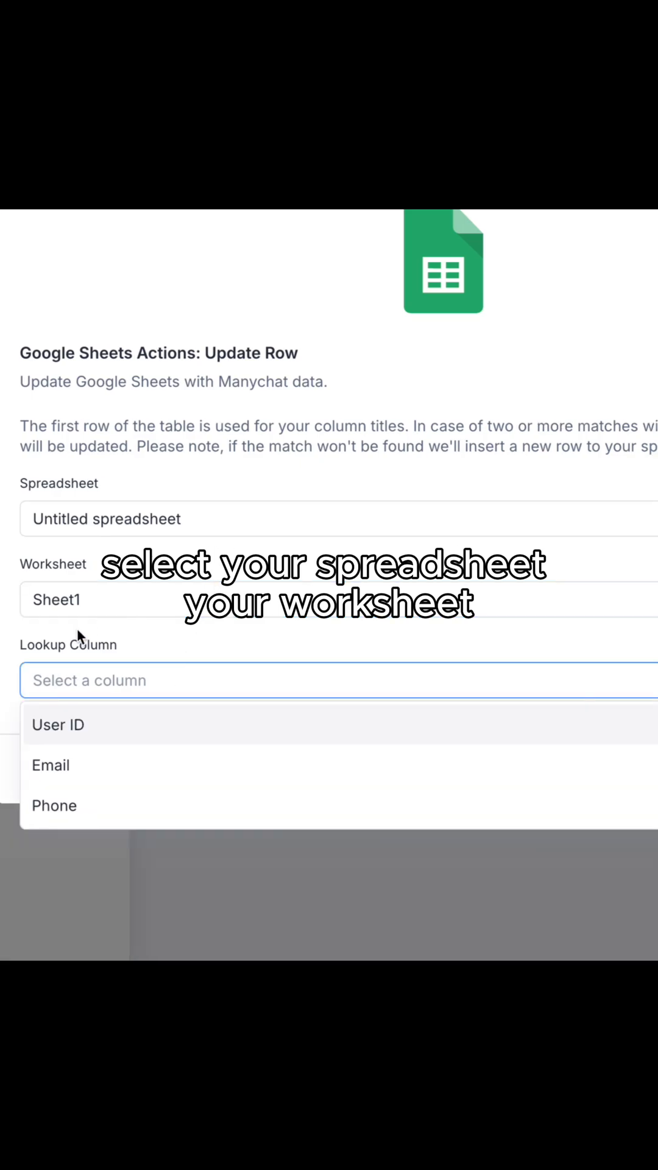
pyautogui.click(59, 724)
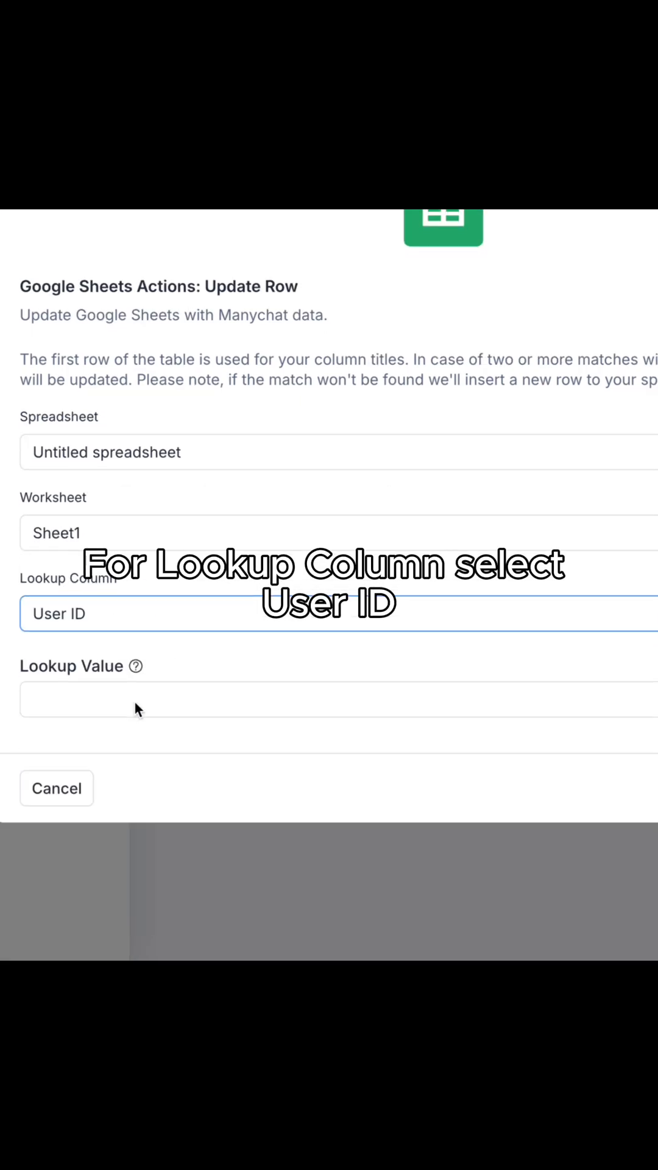
pyautogui.click(328, 699)
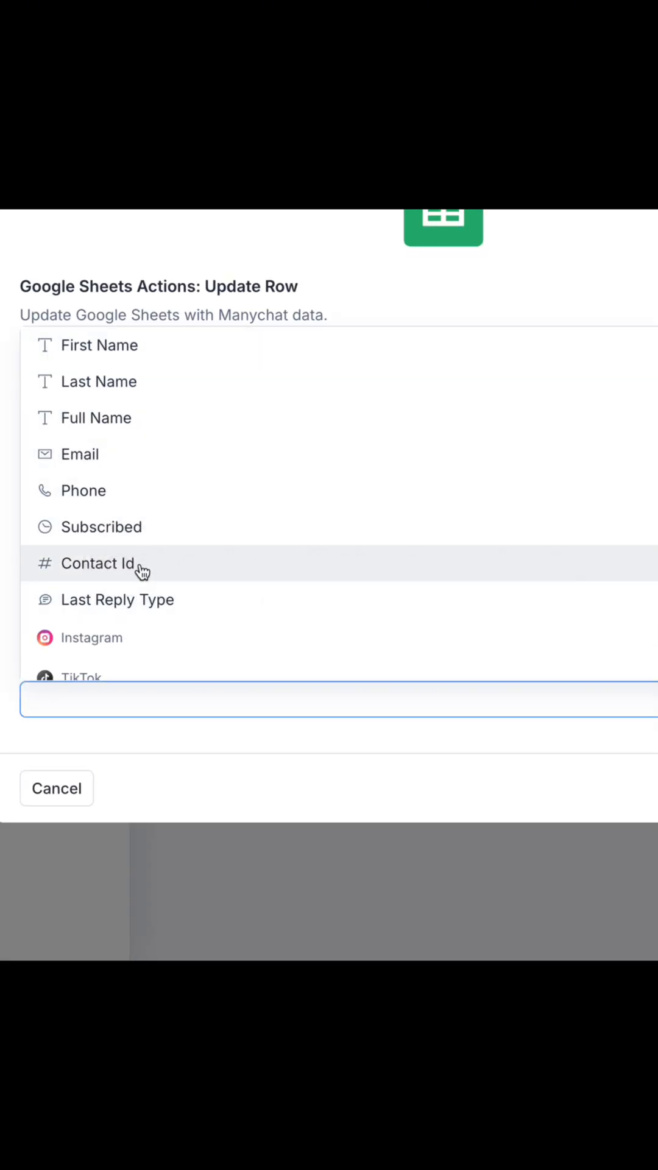
pyautogui.click(98, 563)
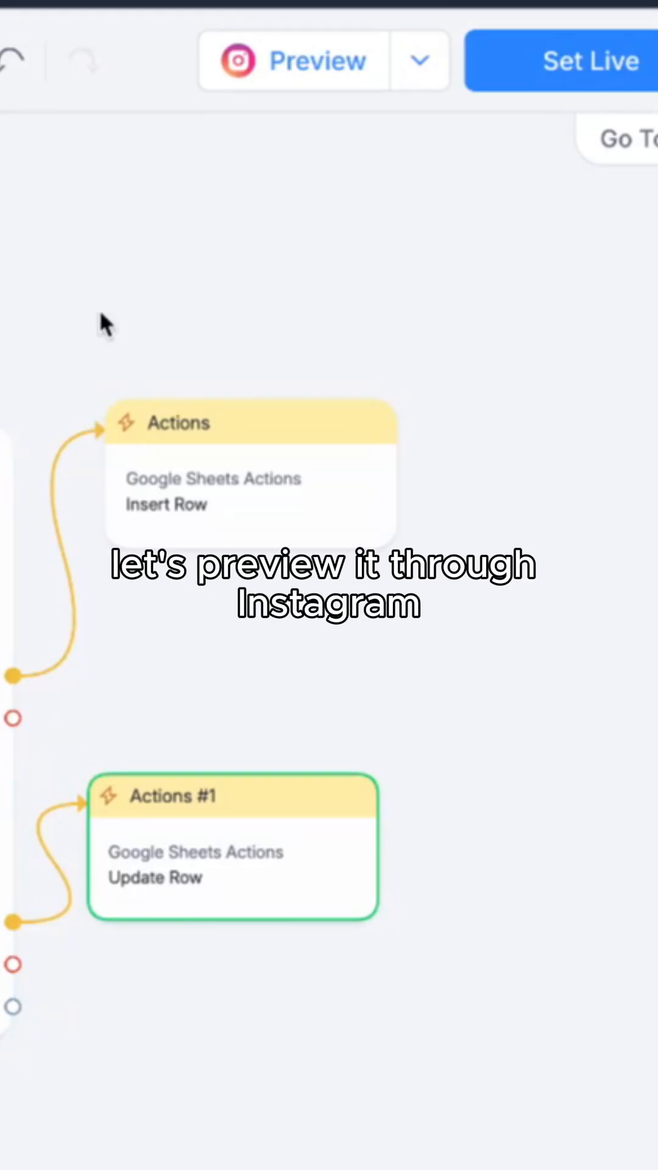
pyautogui.click(420, 60)
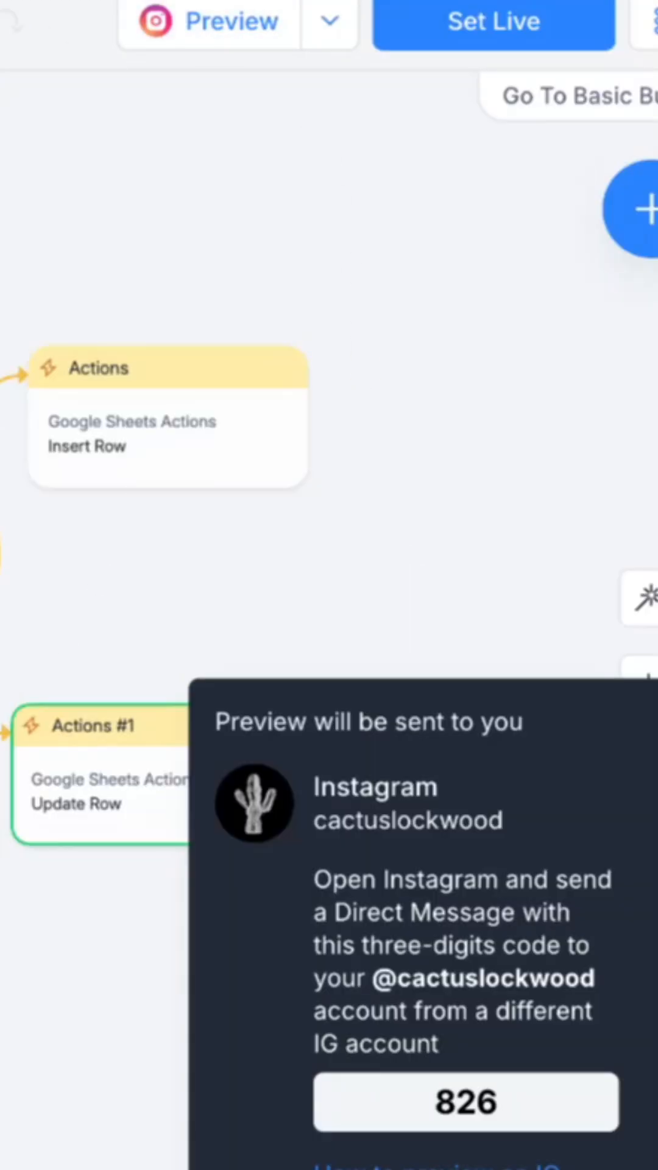
pyautogui.write('Automat')
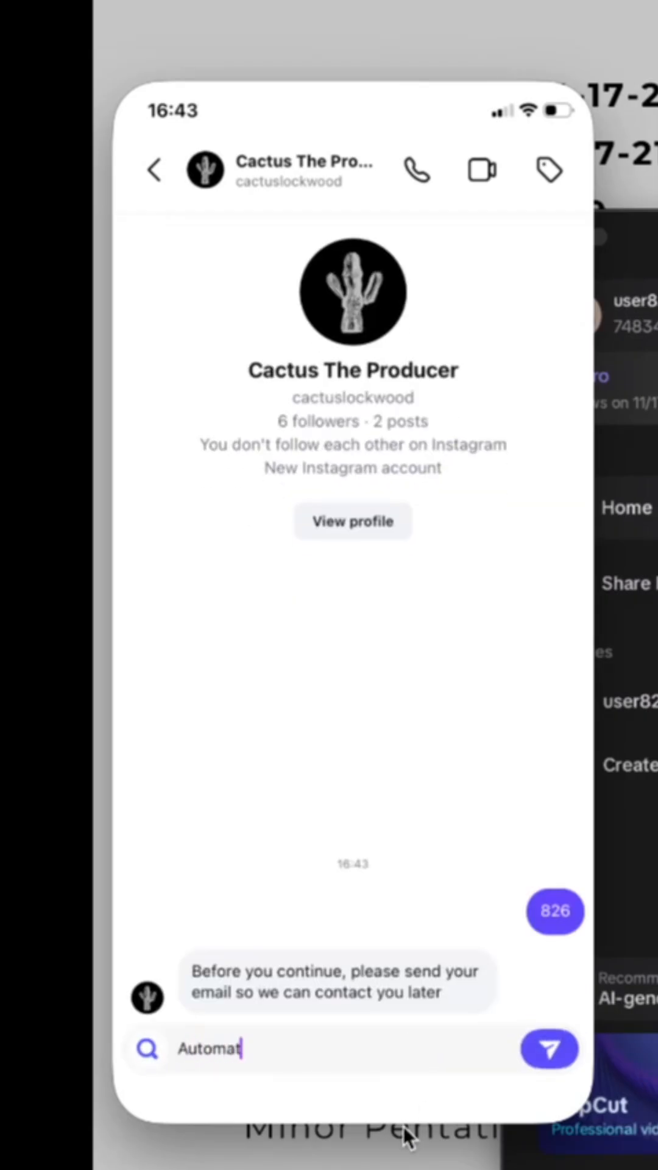